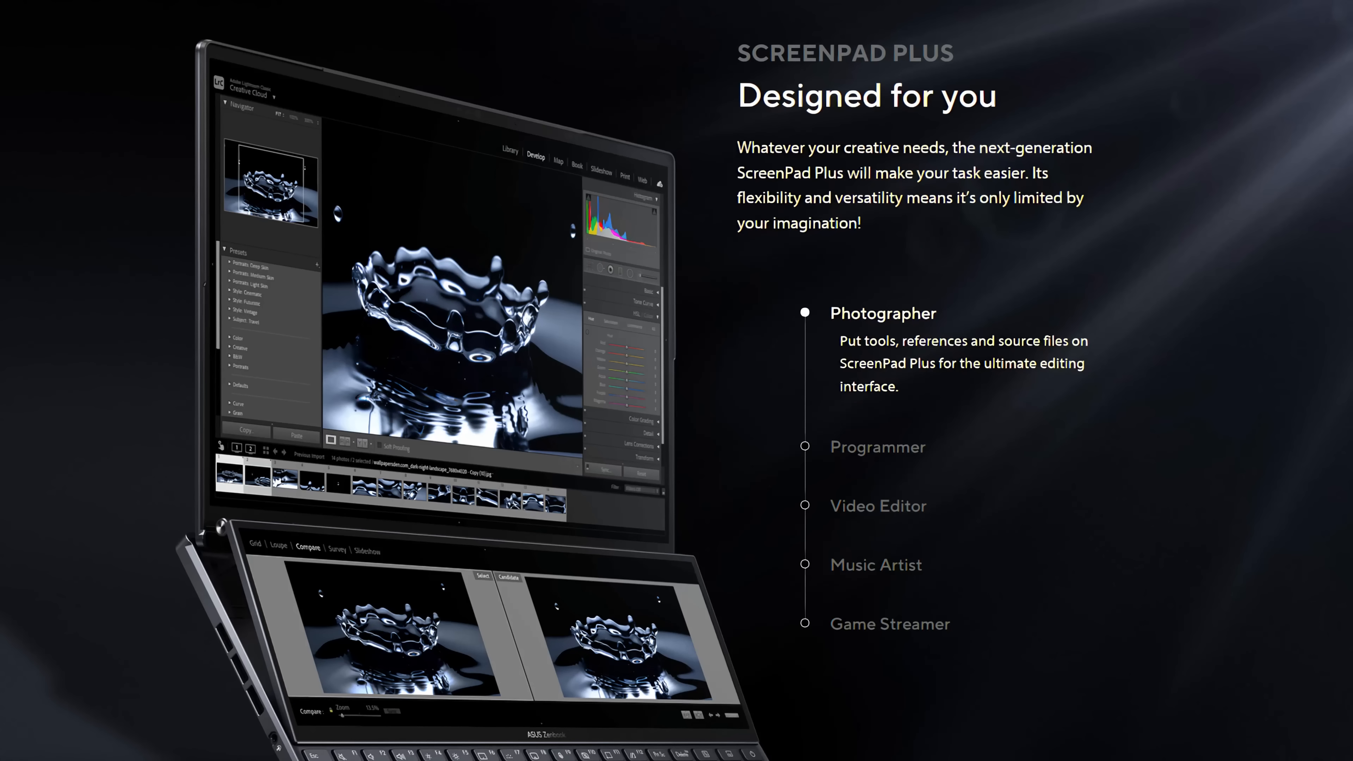
# - Show the Programmer use case, then the Video Editor use case in the 'Designed for you' list
pyautogui.click(877, 372)
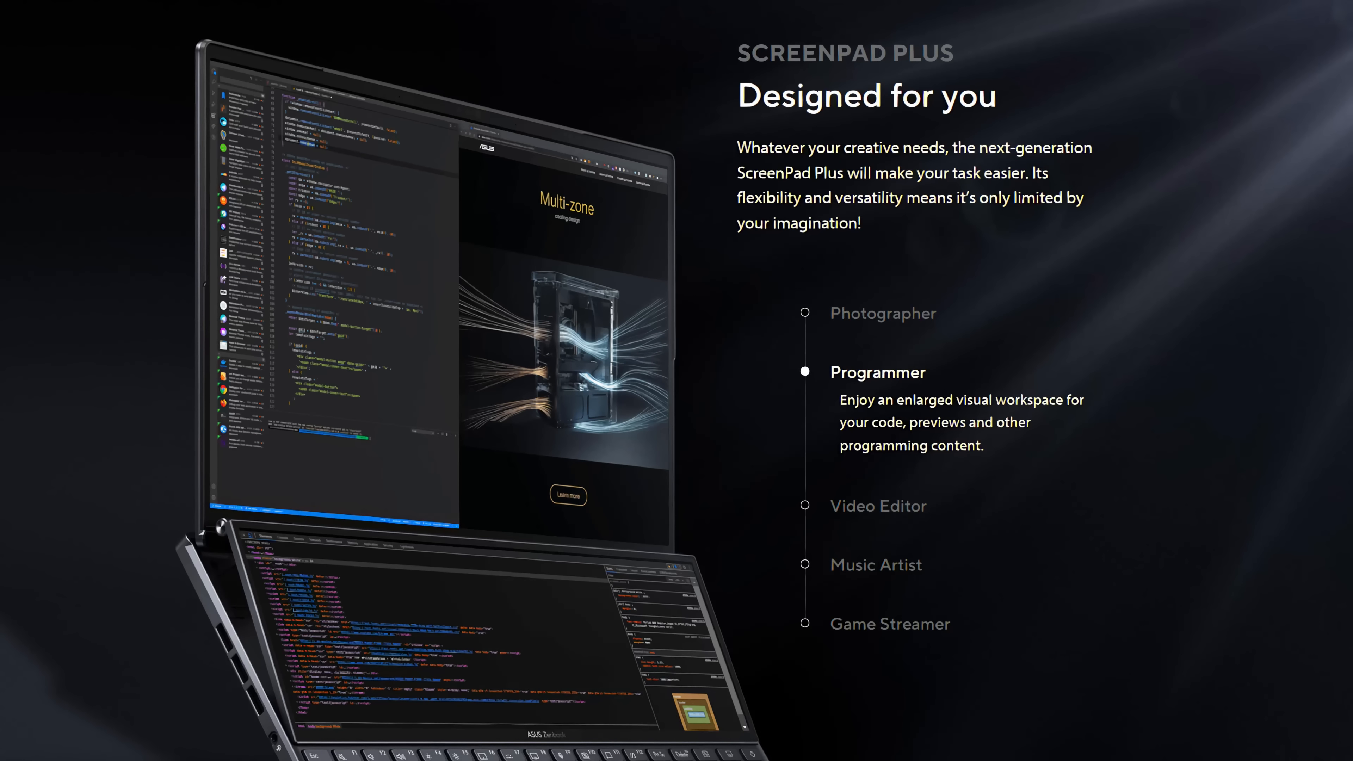
pyautogui.click(878, 431)
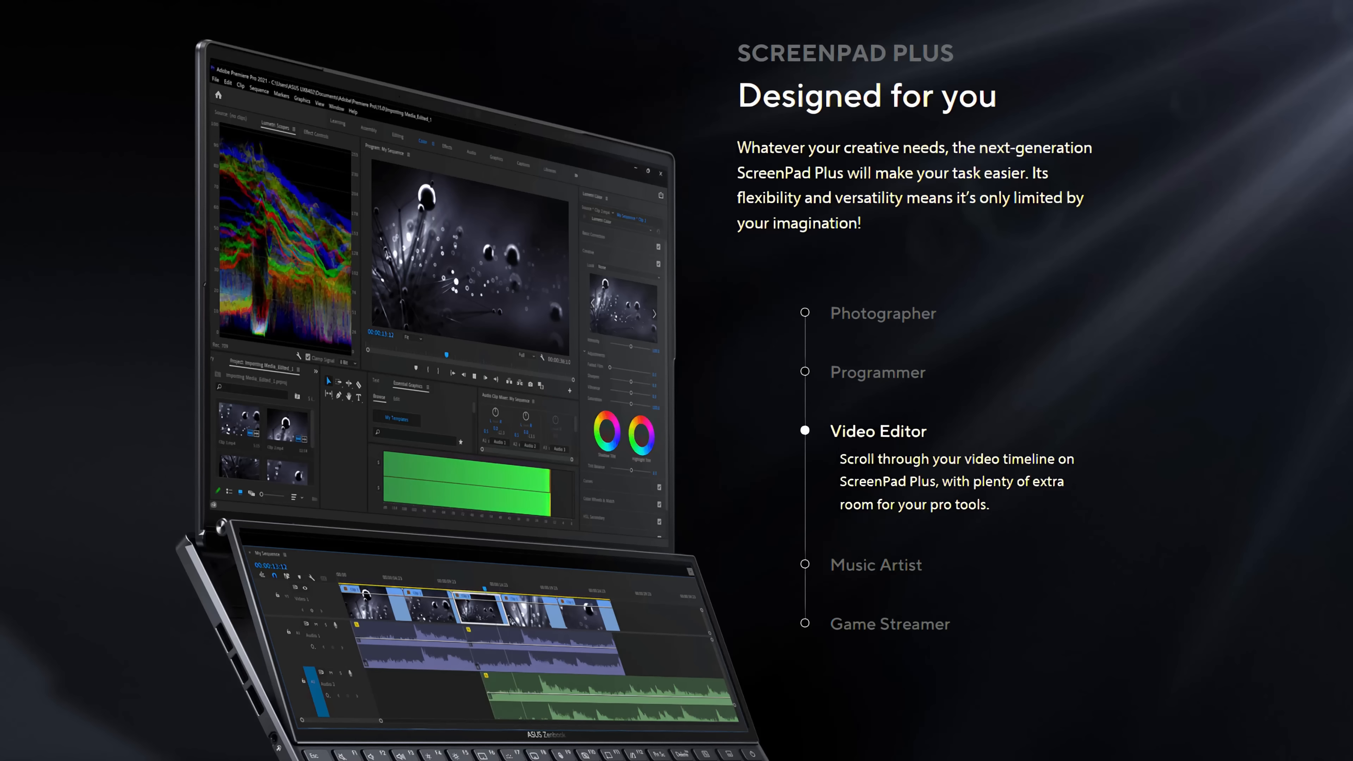